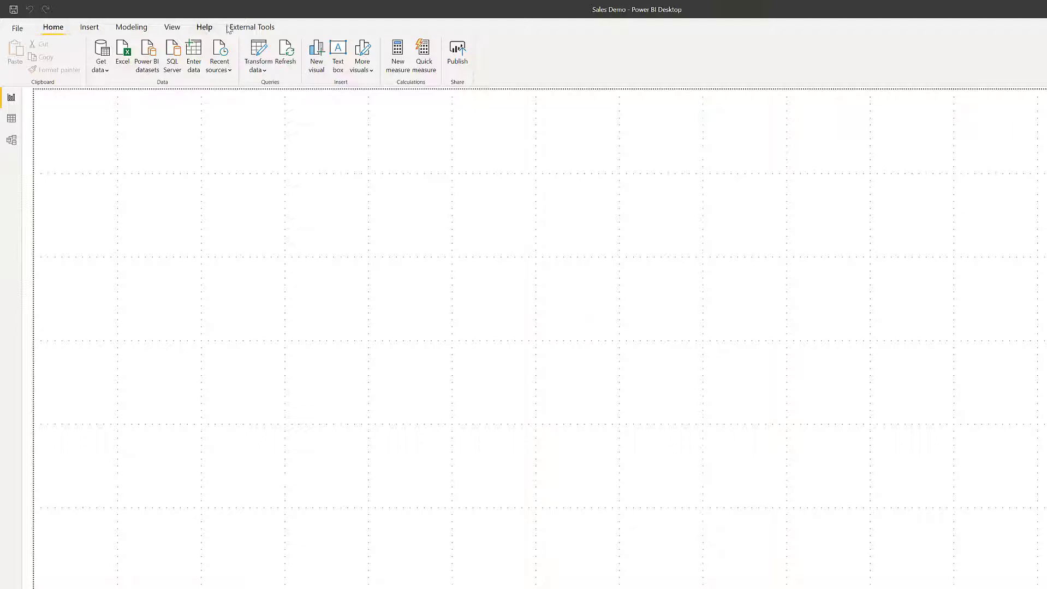
# Launch Tabular Editor from External Tools and acknowledge the experimental-features warning.
pyautogui.click(252, 27)
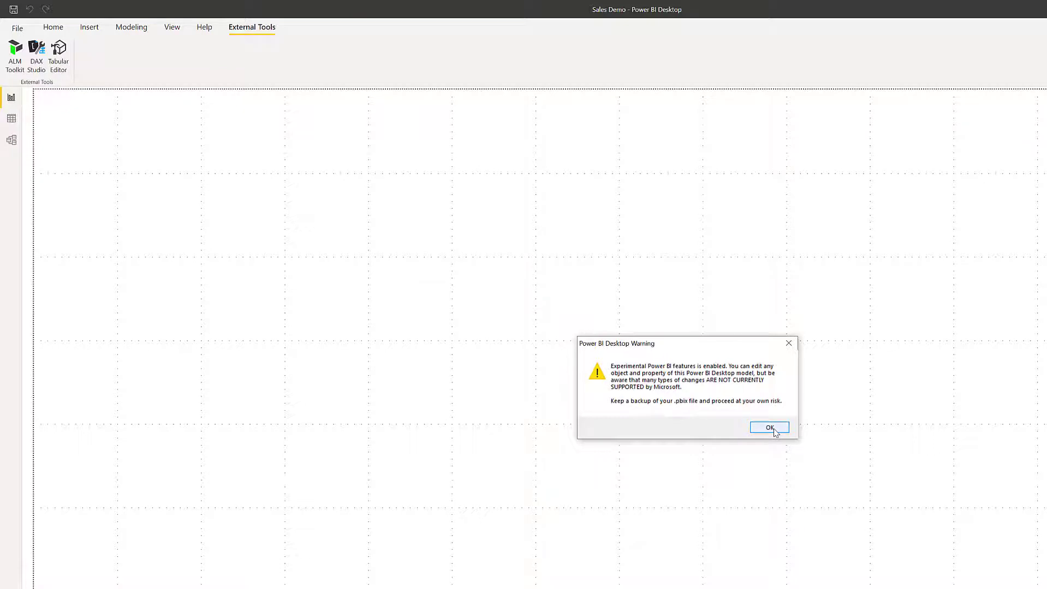
pyautogui.click(768, 427)
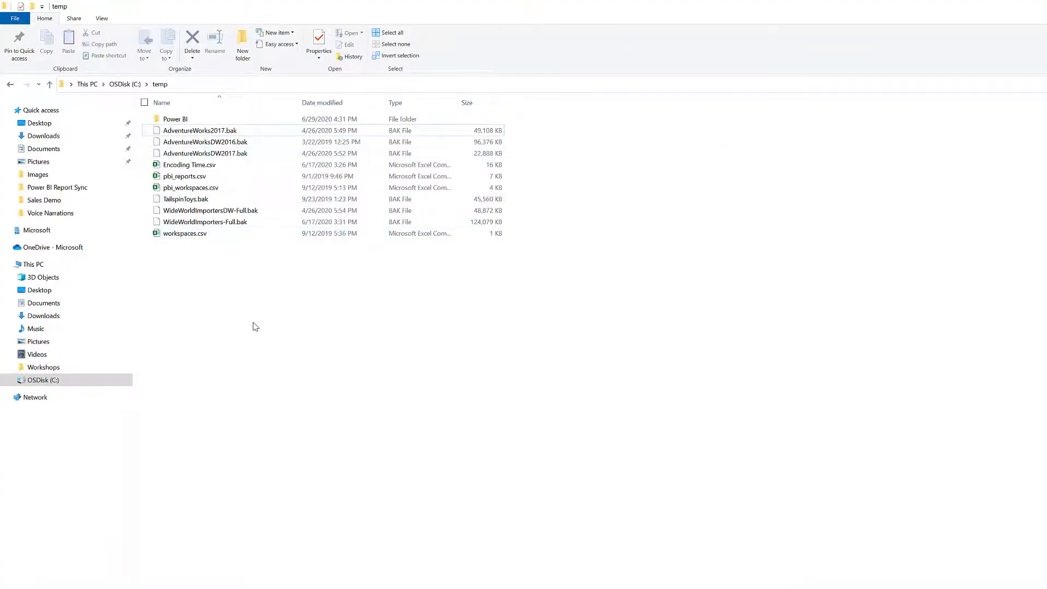
# Create a new folder inside C:\temp via the right-click New menu.
pyautogui.rightClick(255, 326)
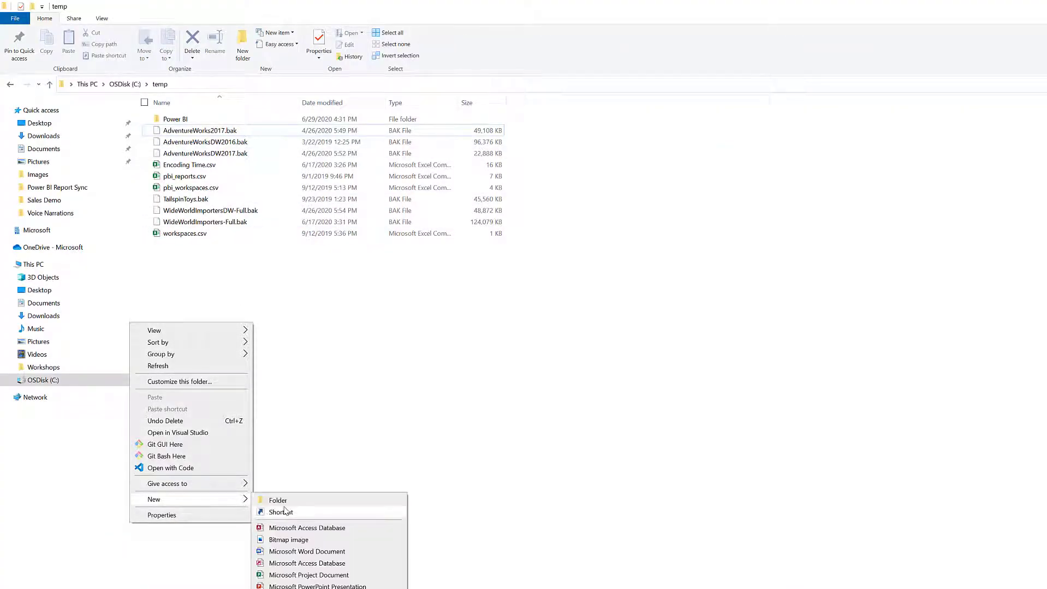
pyautogui.click(277, 500)
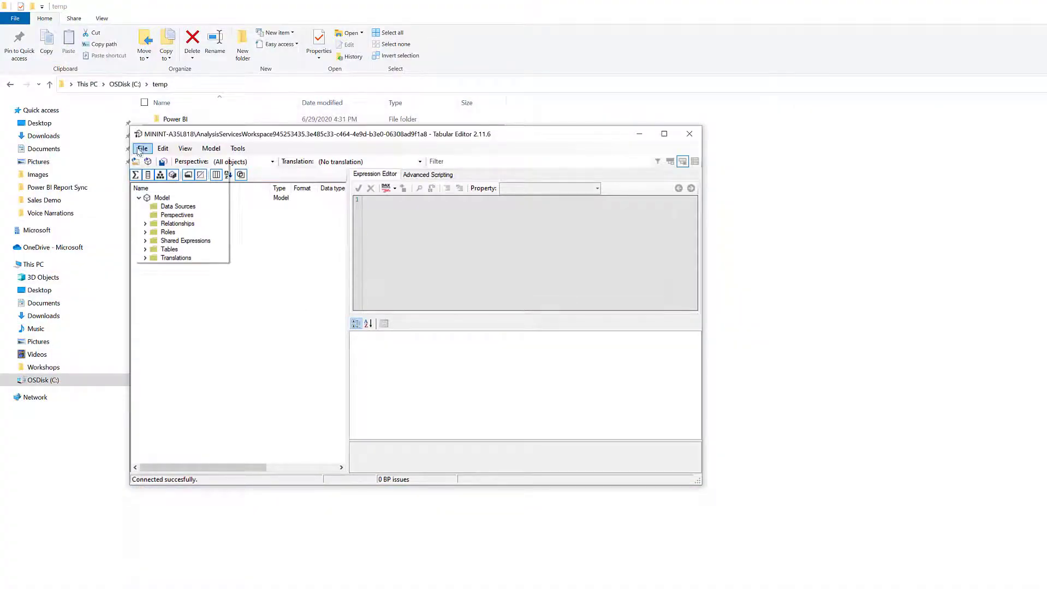
# Save the model metadata to the Sales Demo folder under temp using Save to Folder.
pyautogui.click(142, 148)
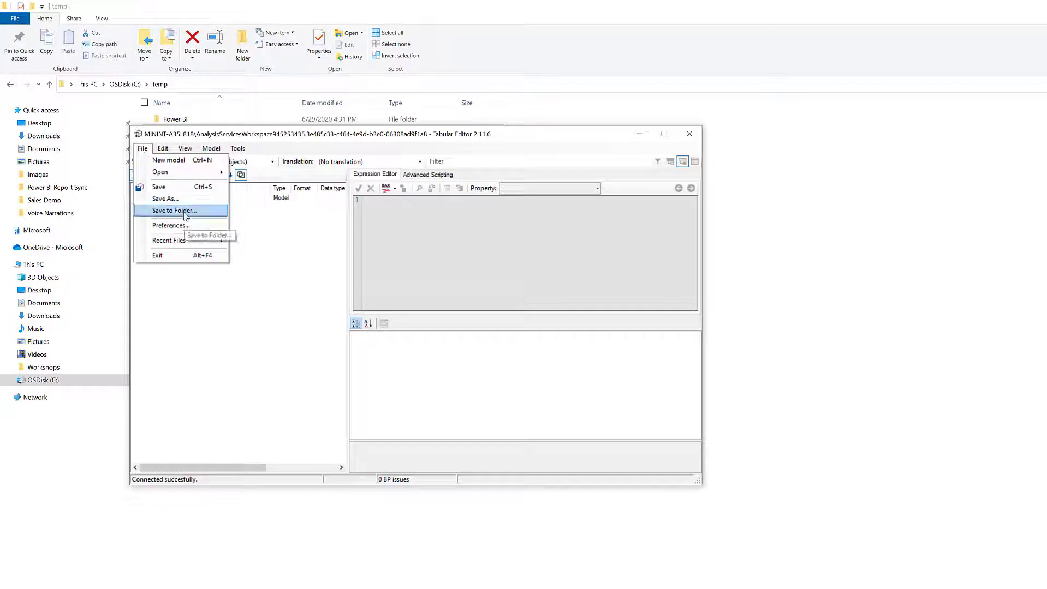
pyautogui.click(173, 210)
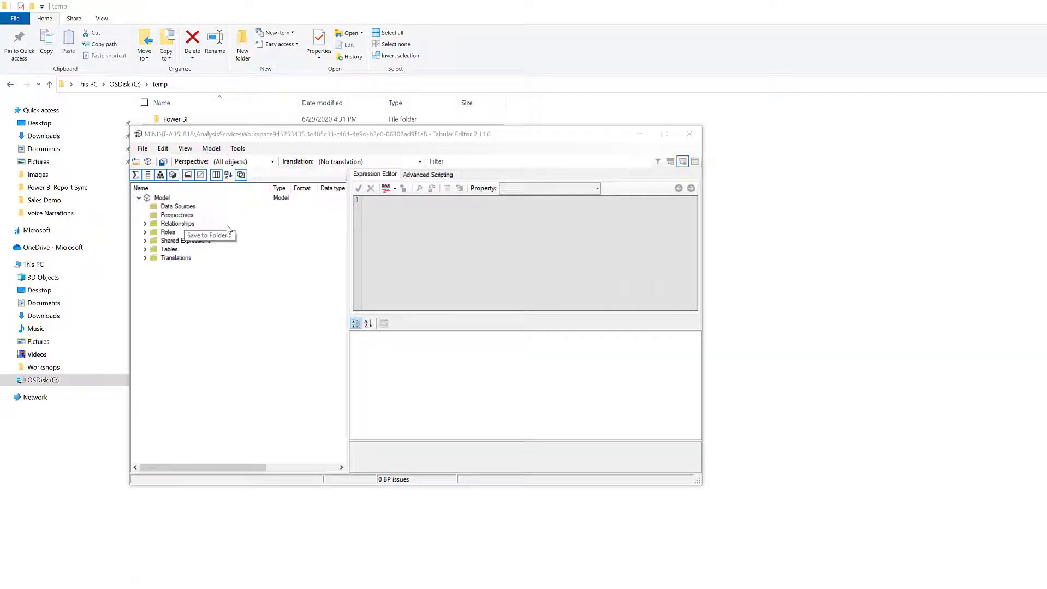
pyautogui.click(207, 235)
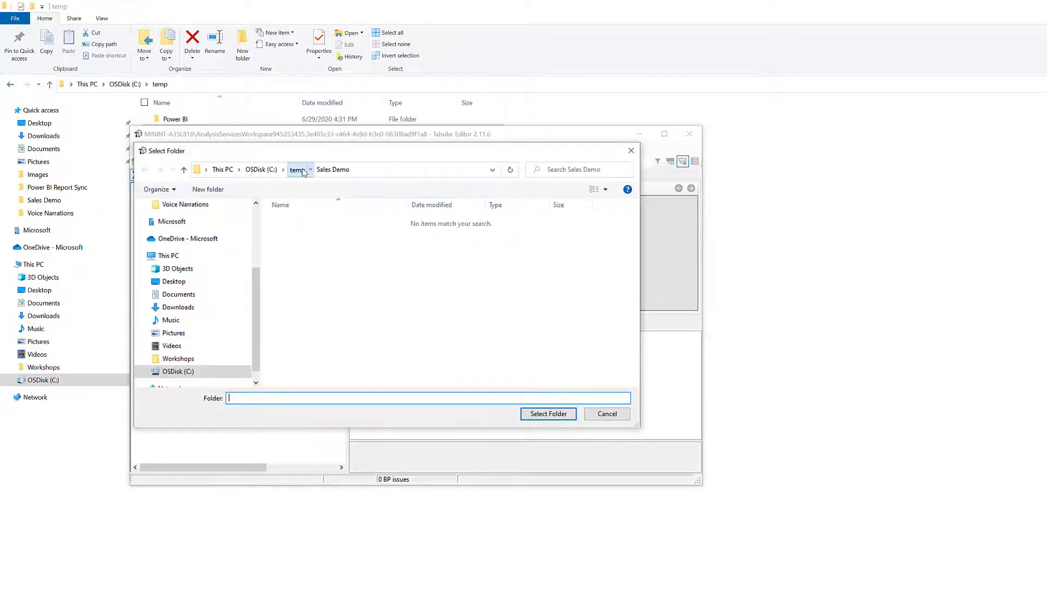
pyautogui.click(296, 169)
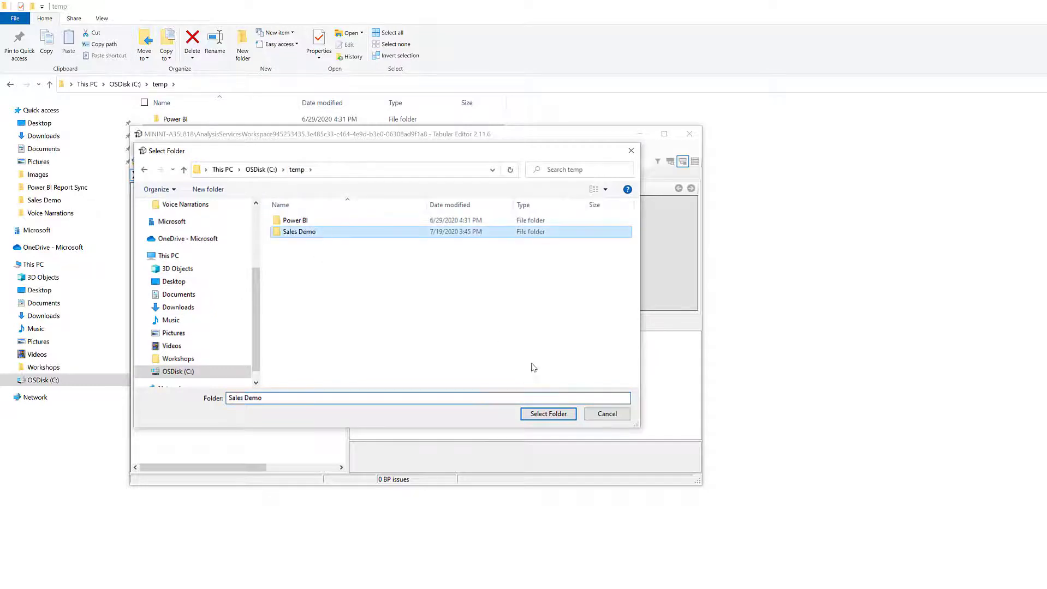
pyautogui.click(548, 414)
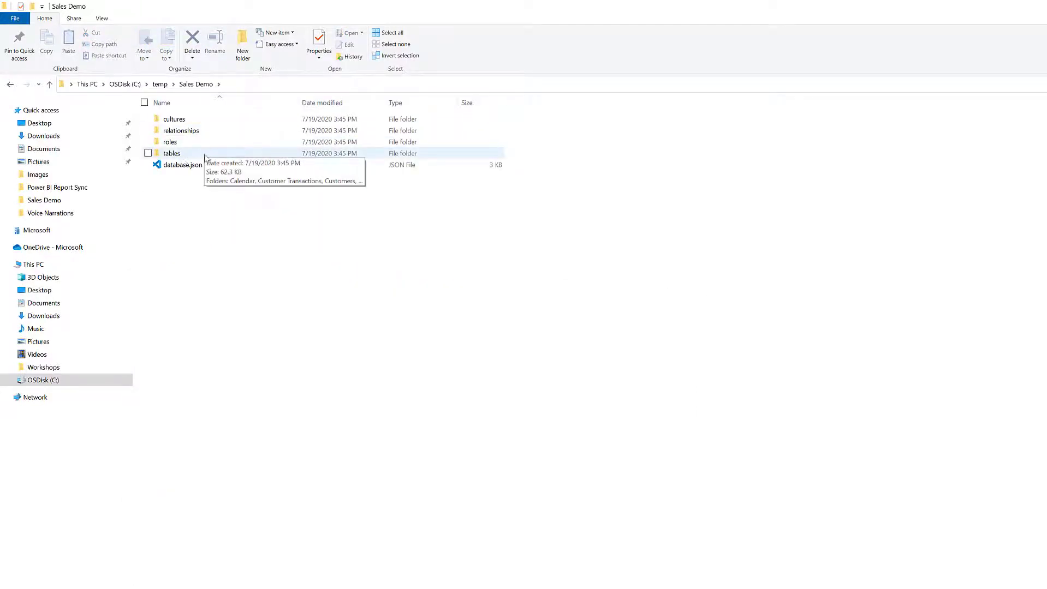
pyautogui.moveTo(199, 137)
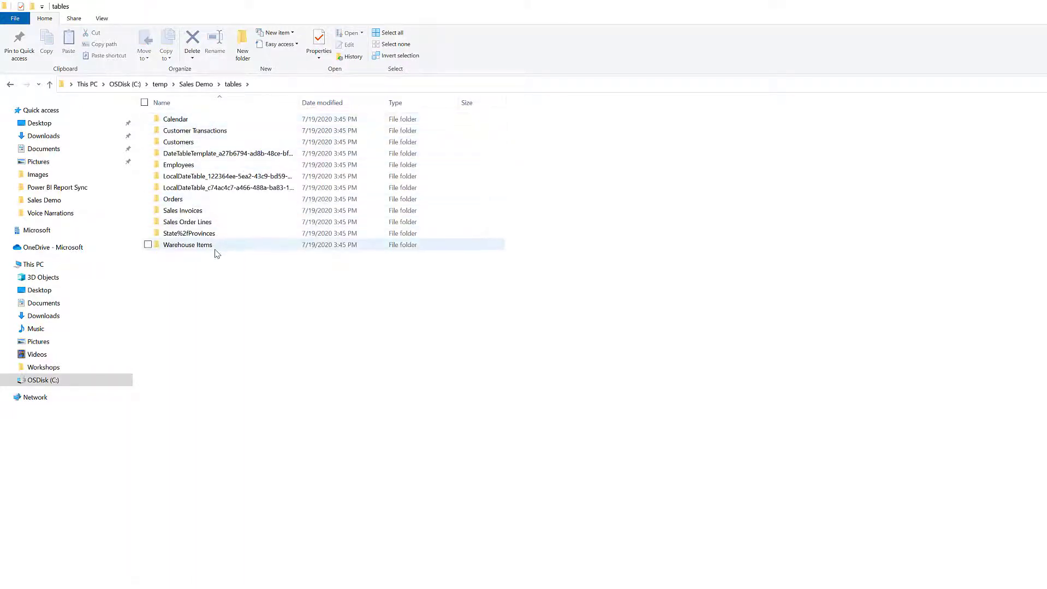
pyautogui.moveTo(216, 253)
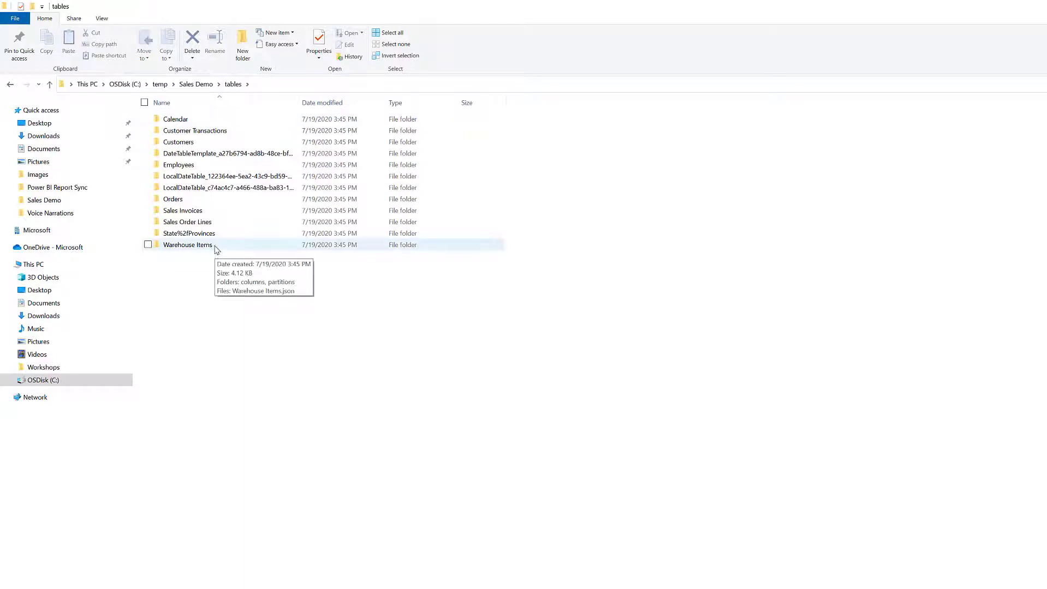
pyautogui.moveTo(493, 456)
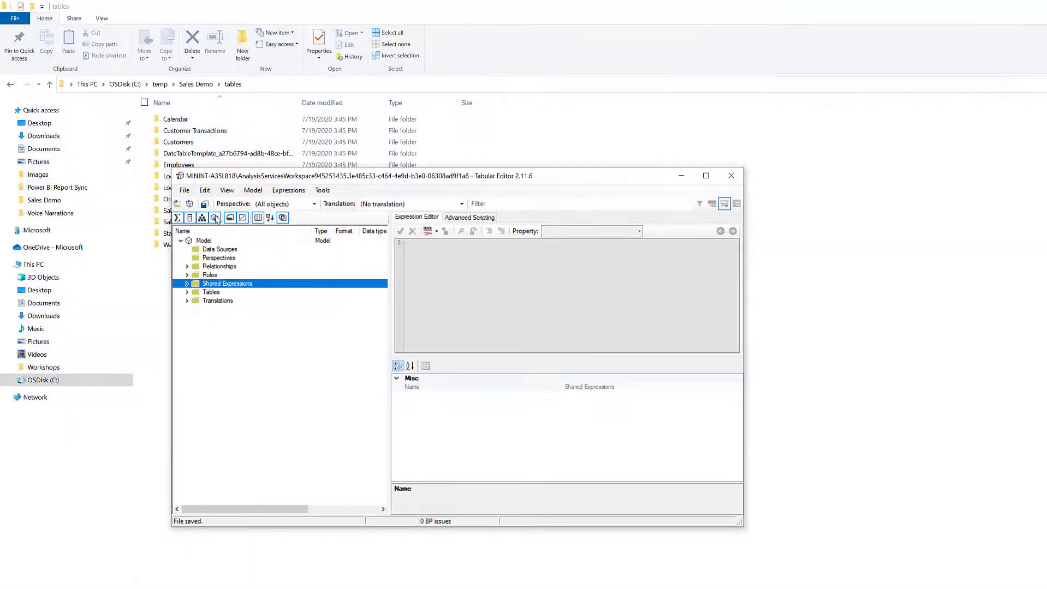
# Save the model as a single Model.bim file in C:\temp\Sales Demo.
pyautogui.click(185, 190)
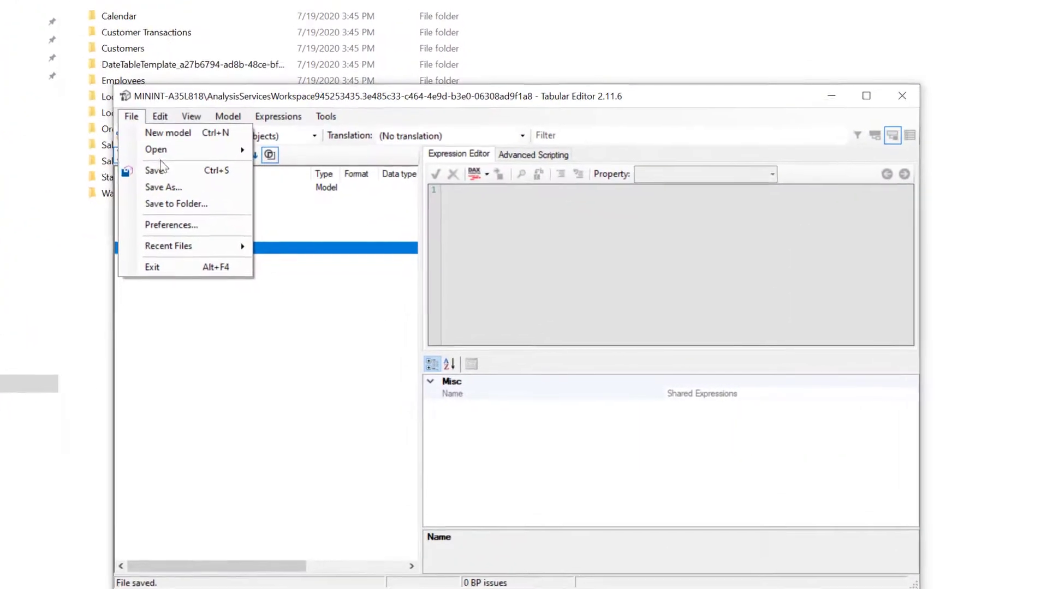
pyautogui.click(162, 187)
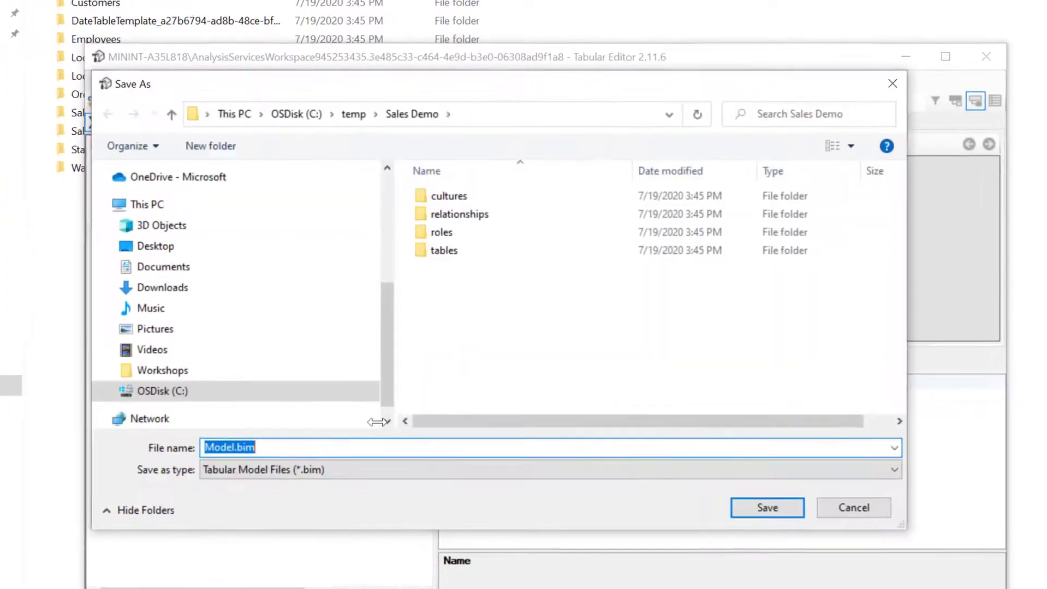
pyautogui.moveTo(273, 453)
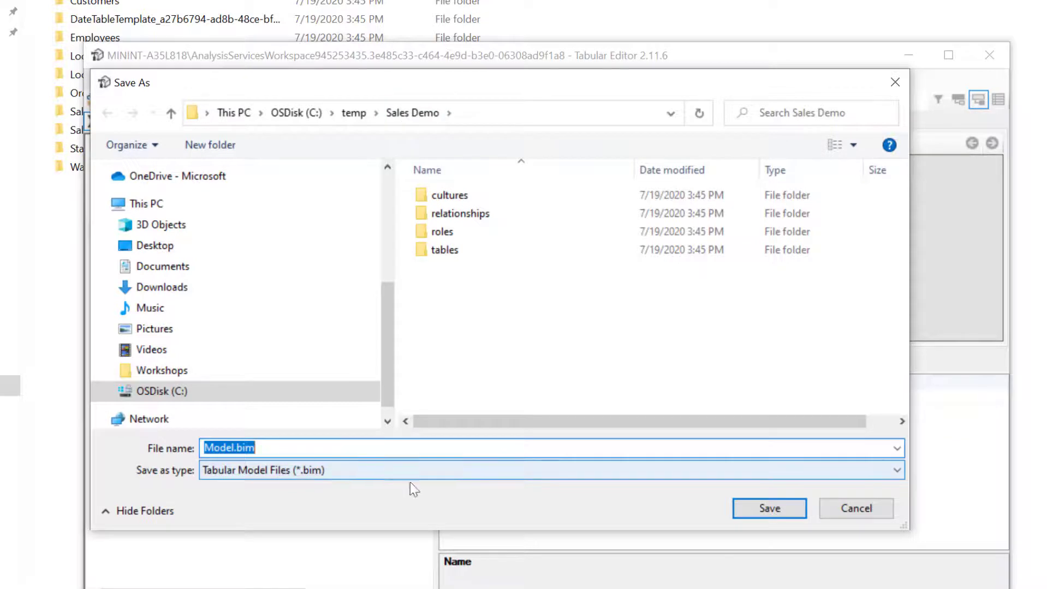
pyautogui.moveTo(517, 505)
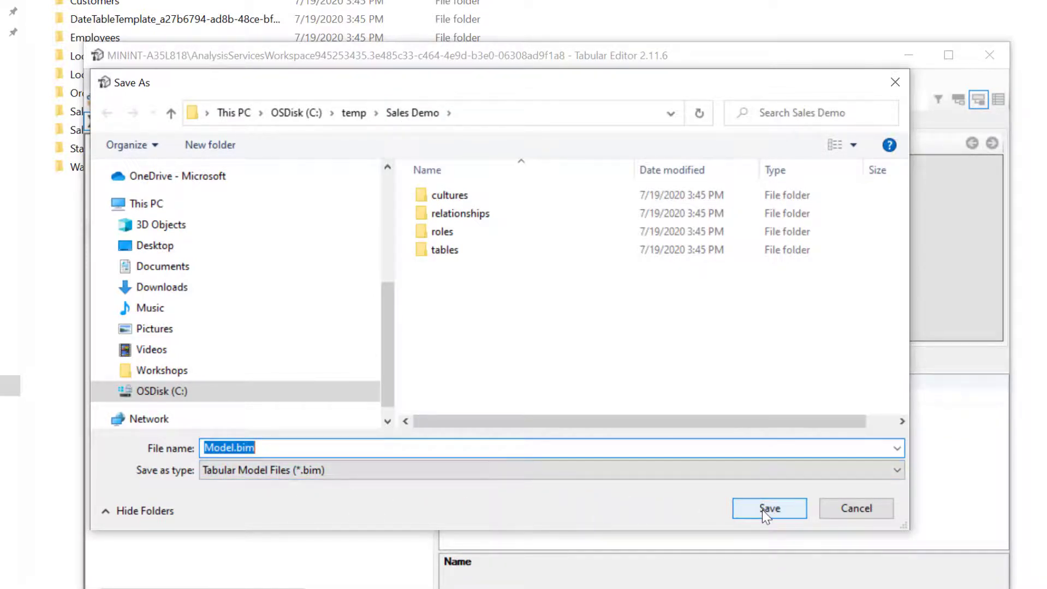
pyautogui.click(769, 508)
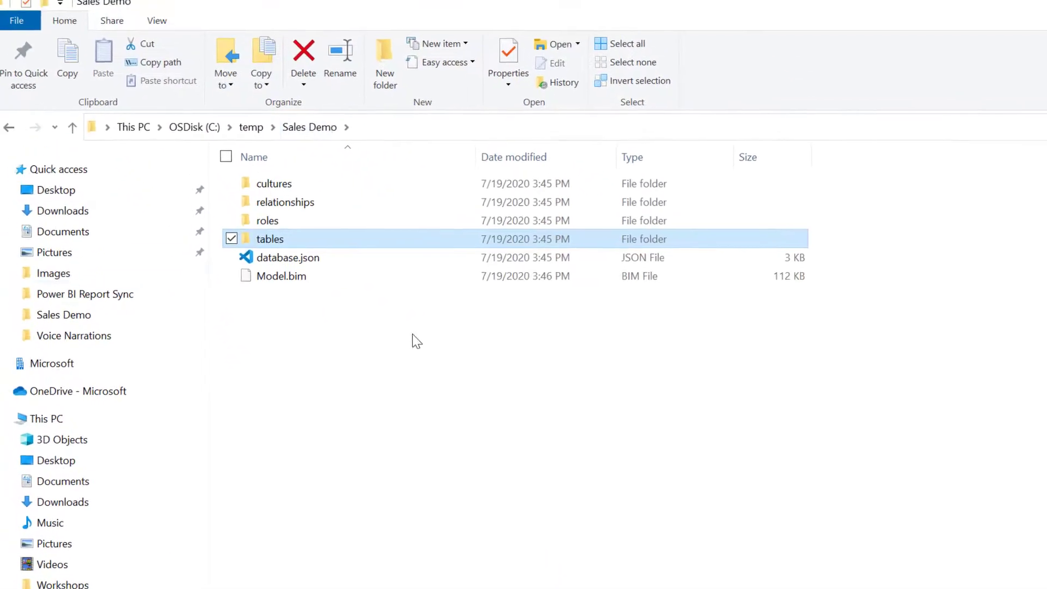
# Open Model.bim with Visual Studio Code from the Sales Demo folder.
pyautogui.rightClick(281, 275)
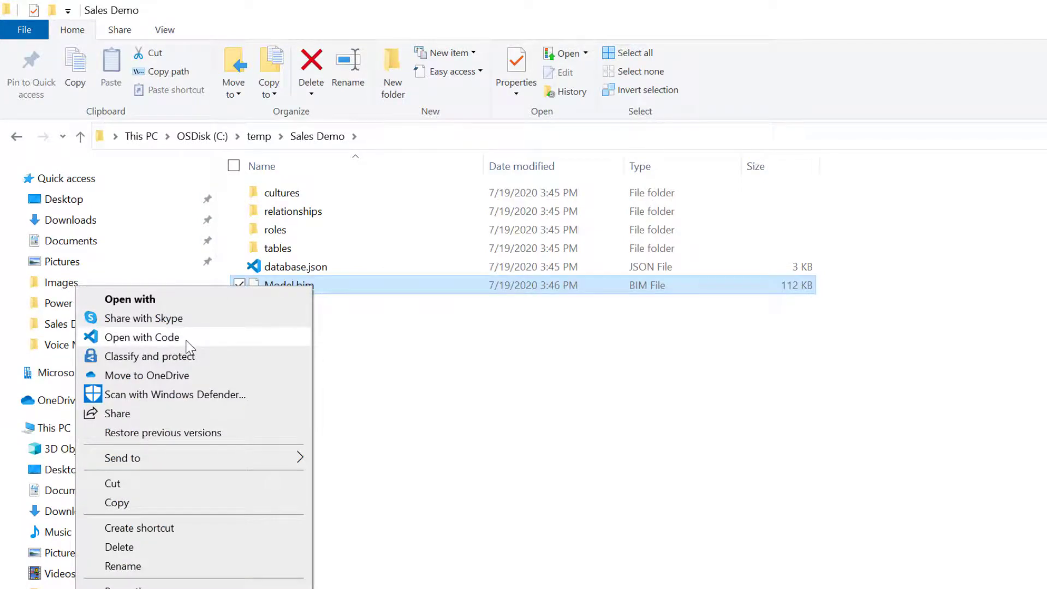
pyautogui.click(142, 338)
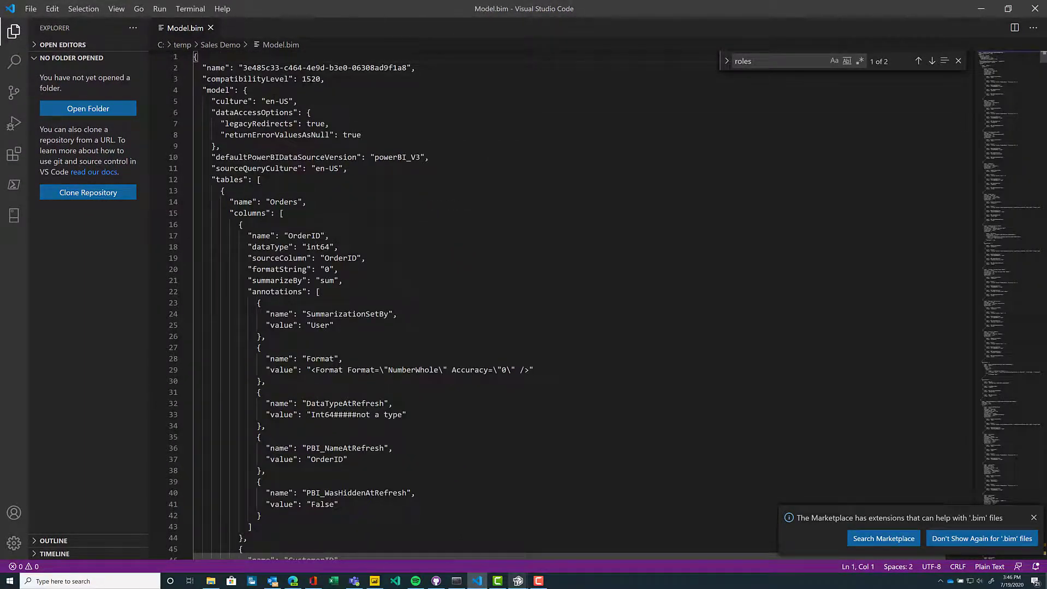
# Jump to the roles section and select the Florida Sales Reps role's first lines.
pyautogui.click(313, 78)
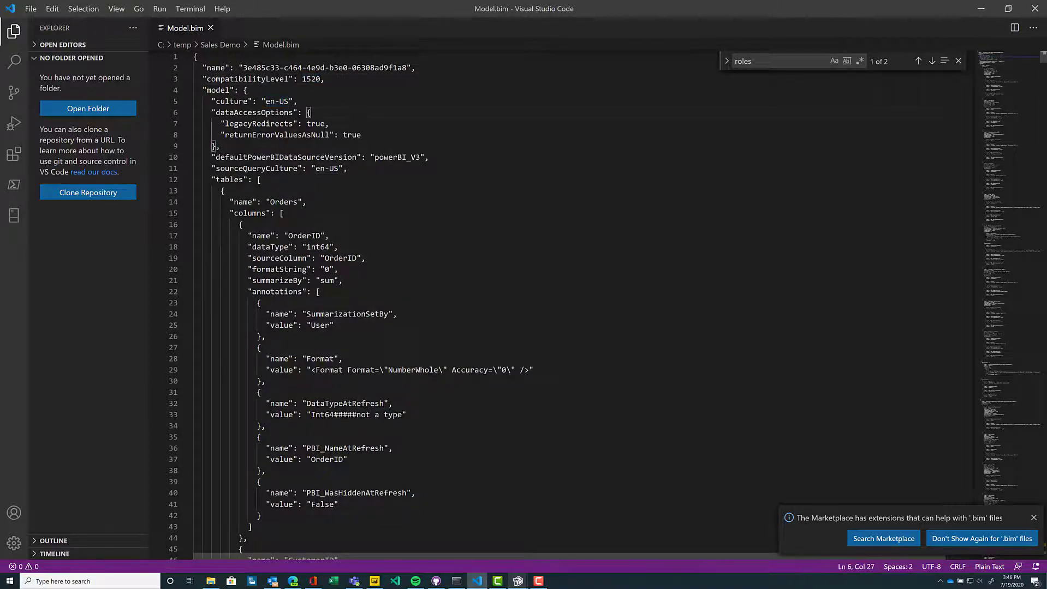
pyautogui.doubleClick(229, 179)
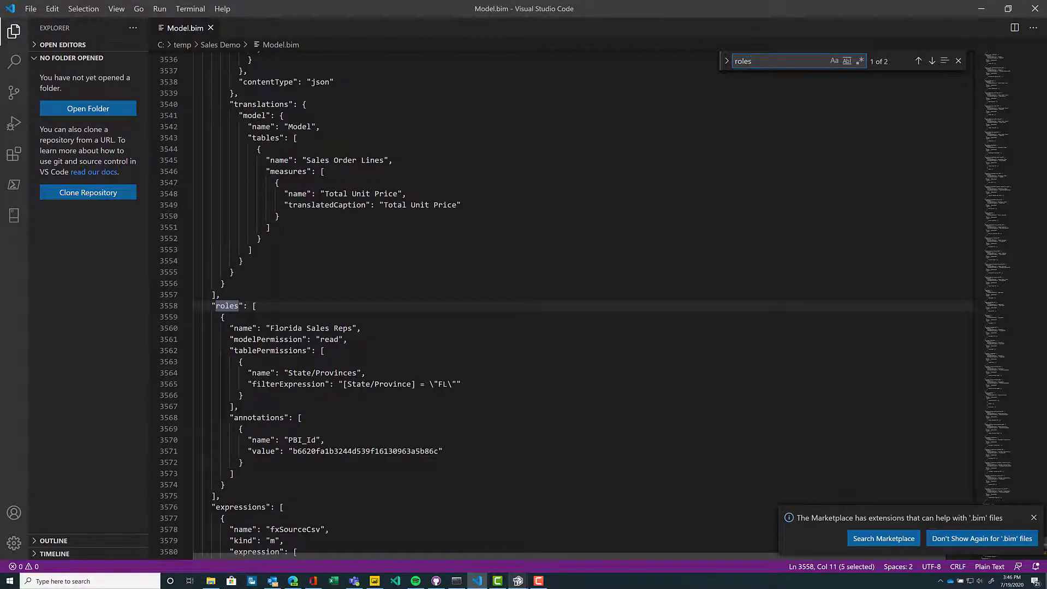
pyautogui.moveTo(229, 327); pyautogui.dragTo(324, 351)
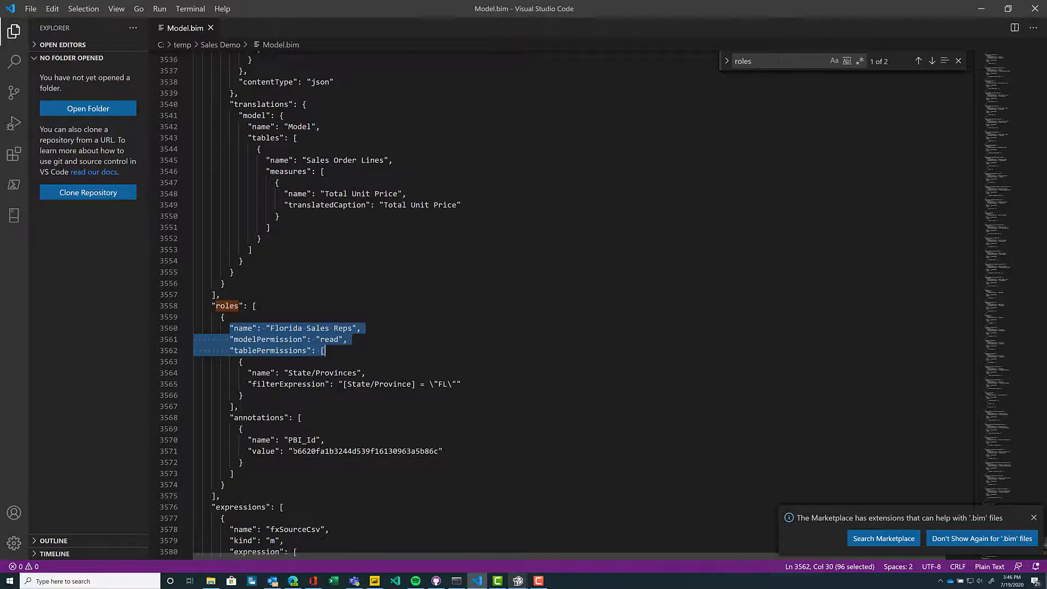
pyautogui.click(769, 60)
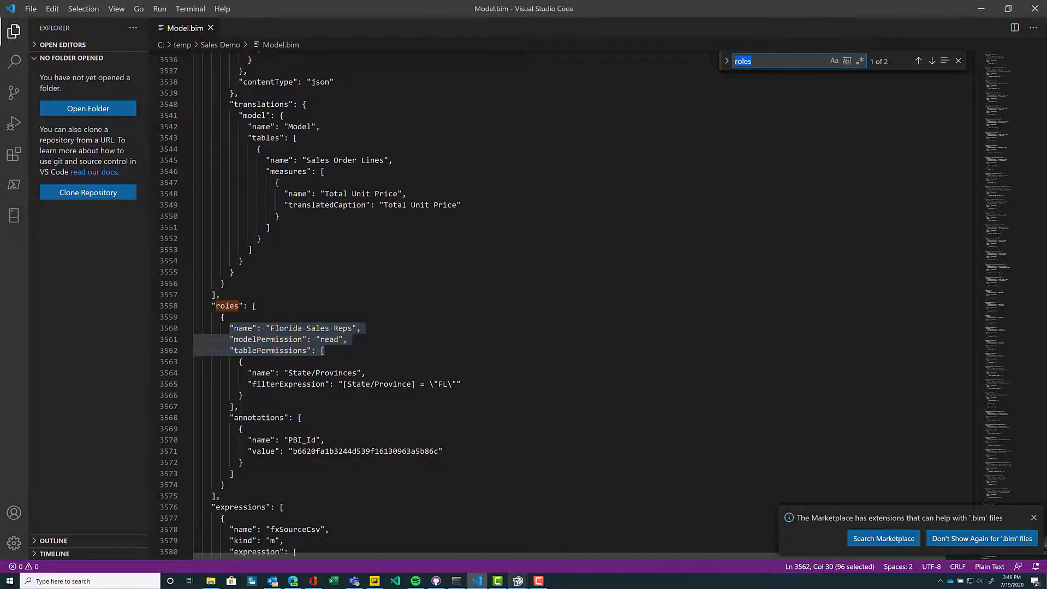
# Search for 'relationships' and jump to the relationships section at line 3001.
pyautogui.write('relationshuip')
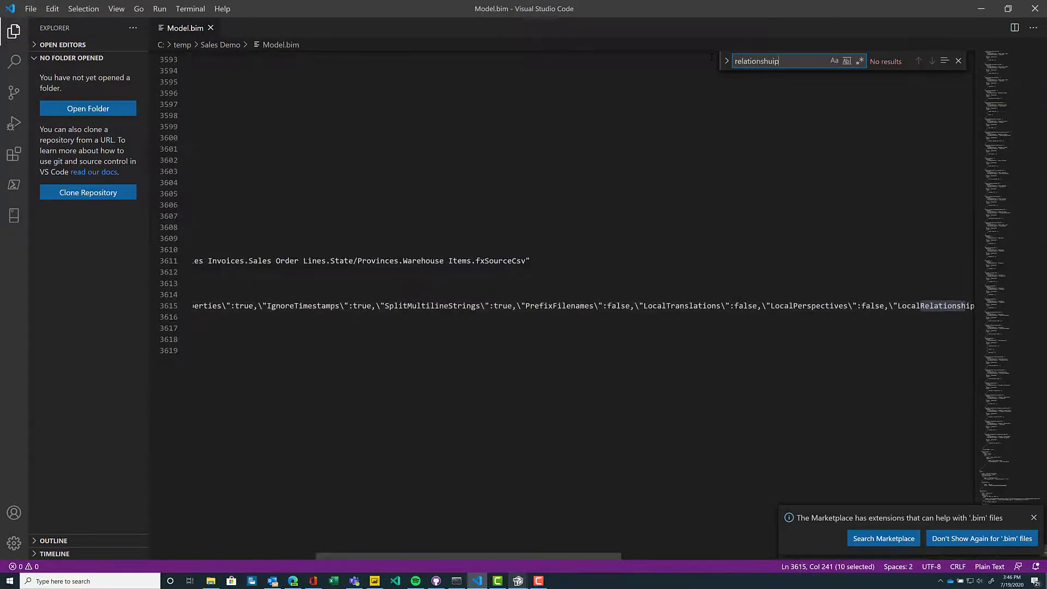
pyautogui.write('relationships')
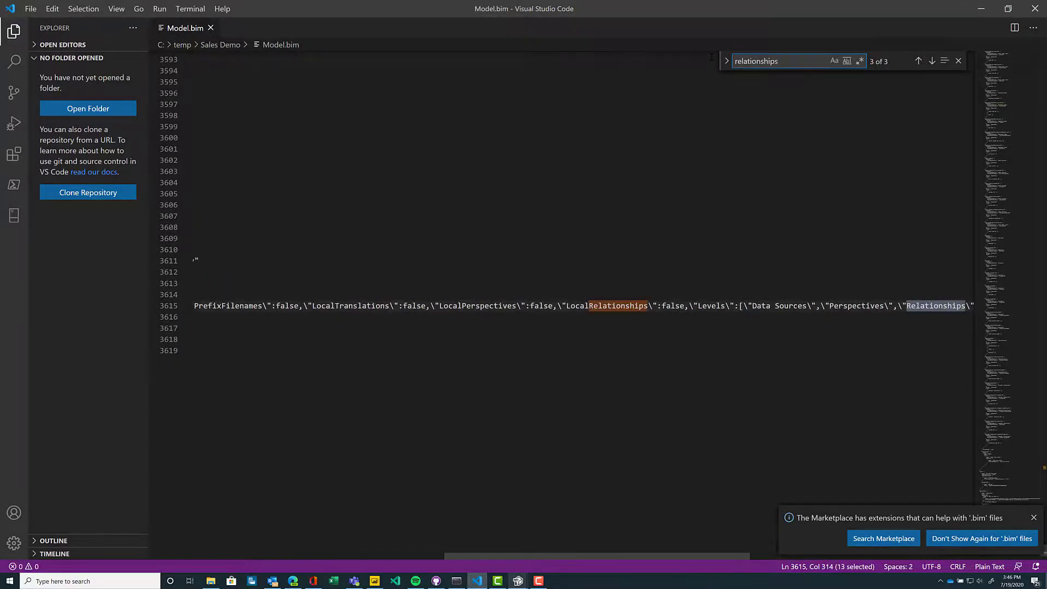
pyautogui.click(933, 60)
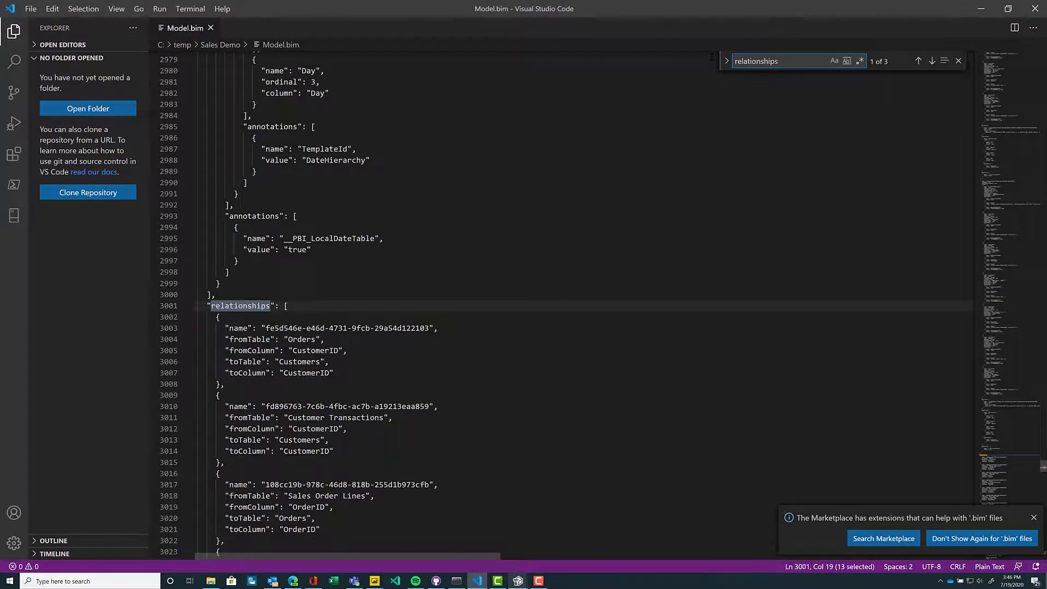